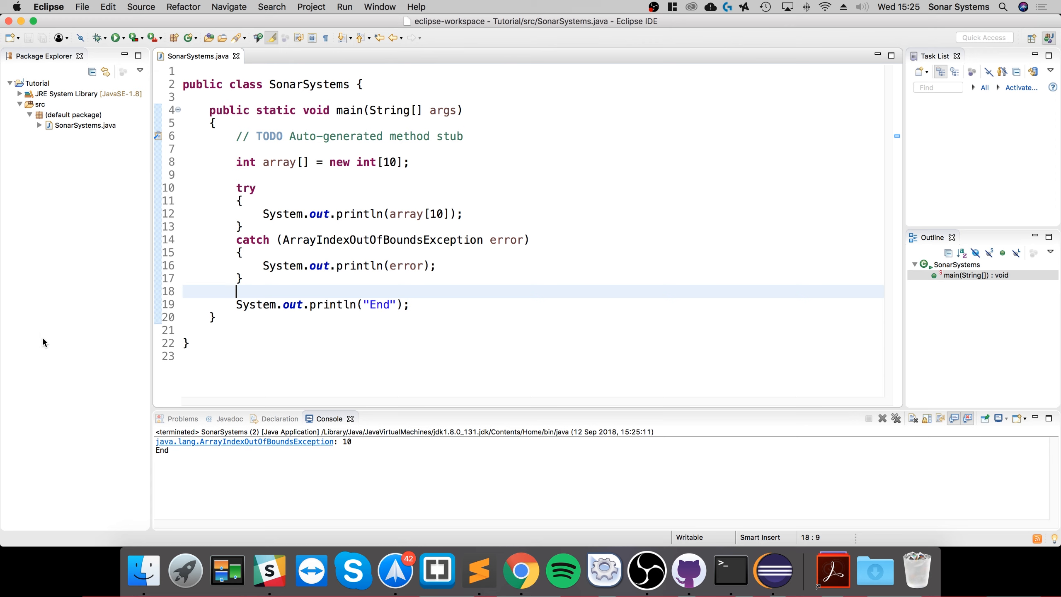
{"action": "mouse_move", "coordinate": [434, 304]}
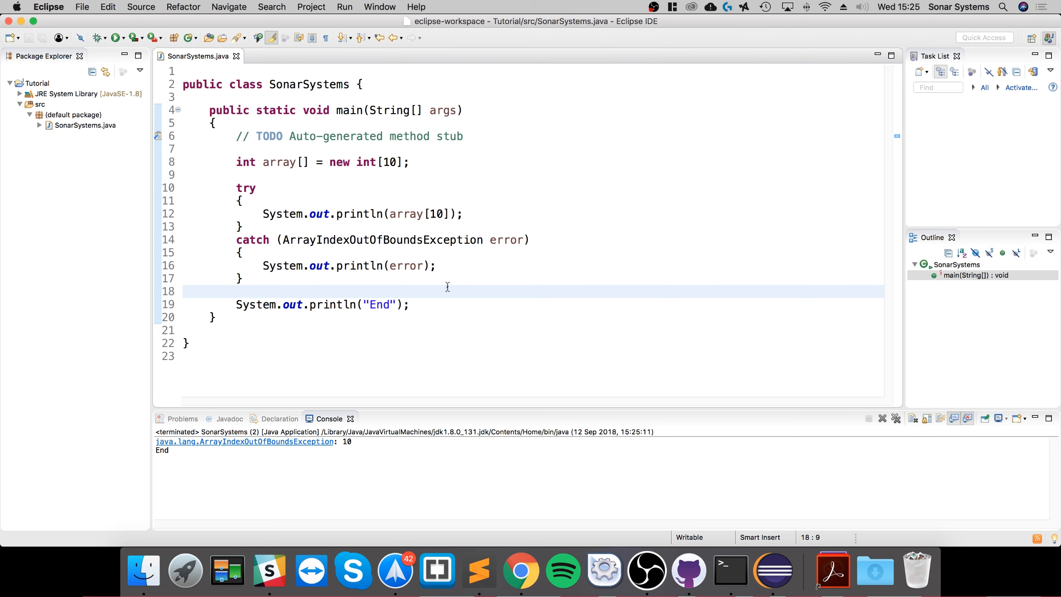
{"action": "mouse_move", "coordinate": [388, 265]}
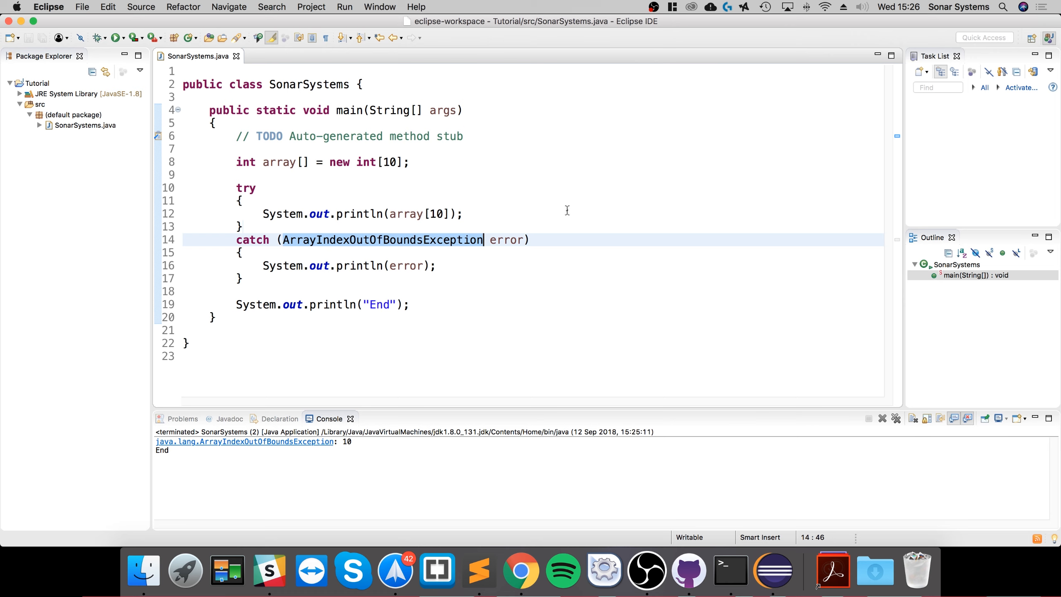
Comment out the array println and add 'int i = 10 / 0;' below it in the try block
{"action": "left_click", "coordinate": [283, 214]}
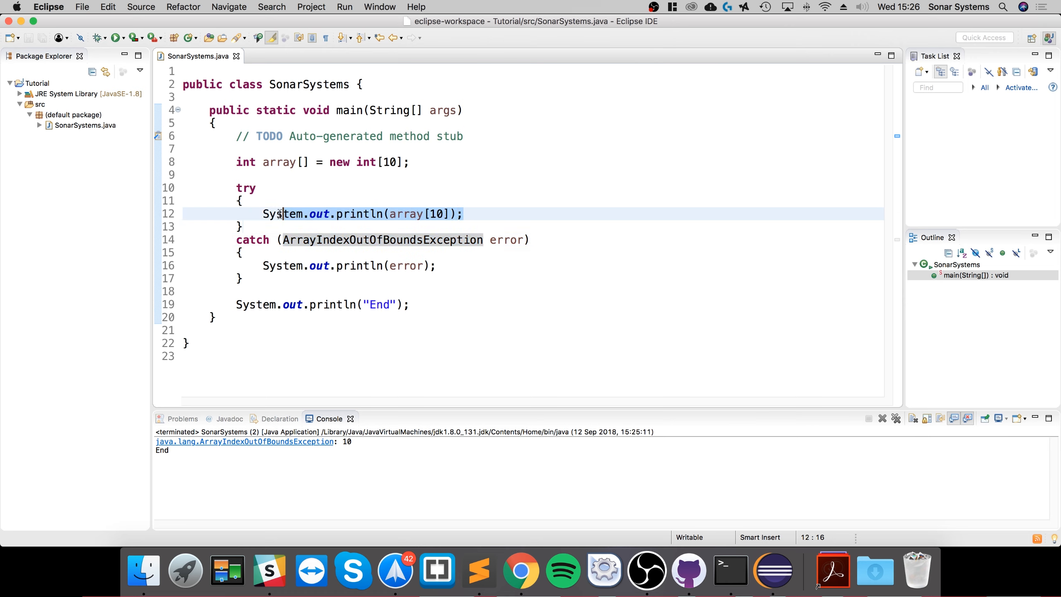
{"action": "left_click", "coordinate": [249, 227]}
{"action": "type", "text": "//"}
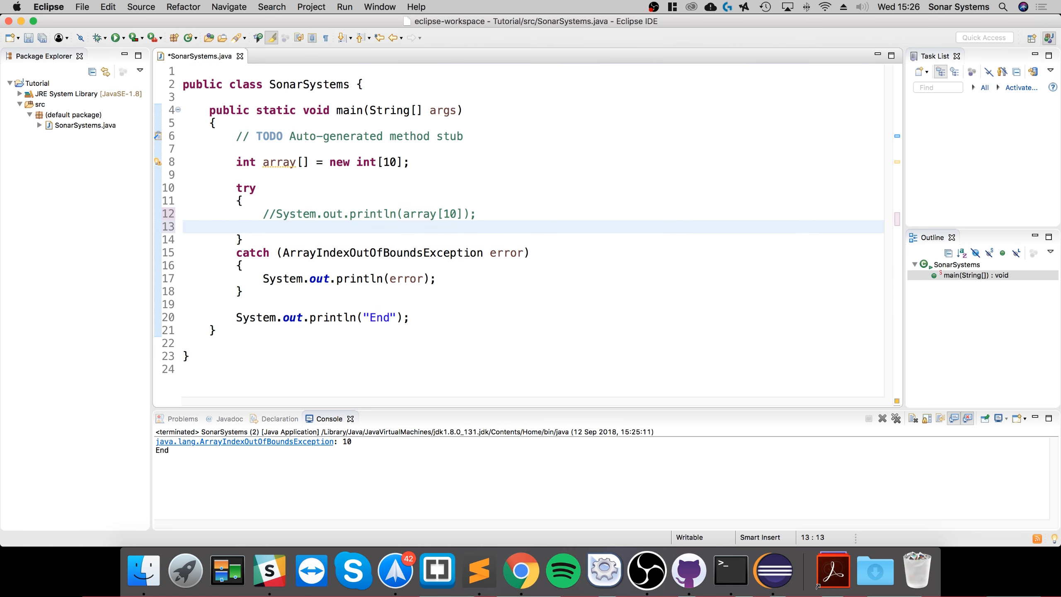
{"action": "type", "text": "int i = 10"}
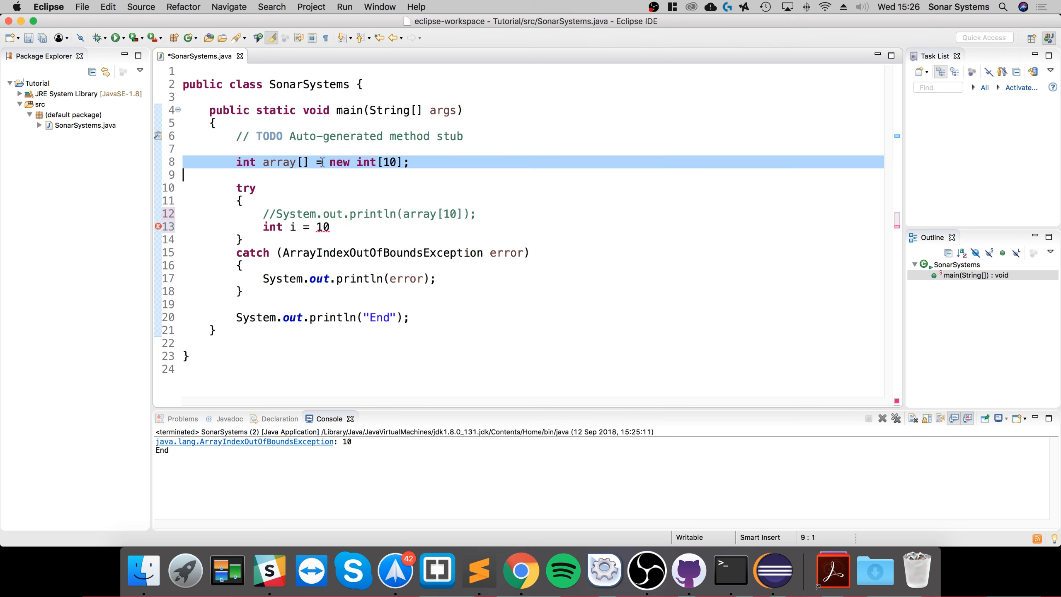
{"action": "left_click", "coordinate": [334, 227]}
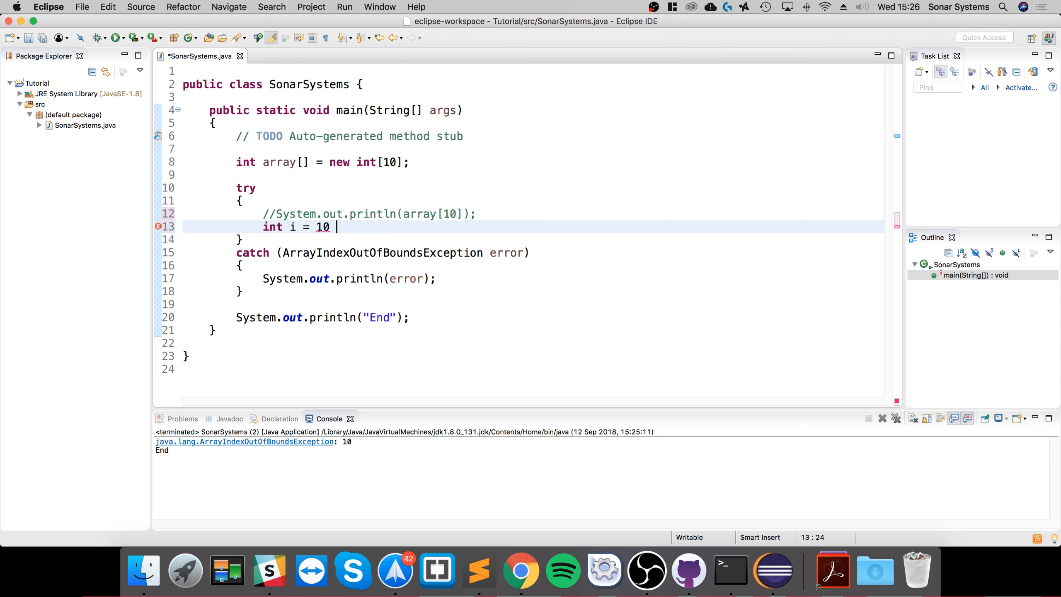
{"action": "type", "text": "/ 2"}
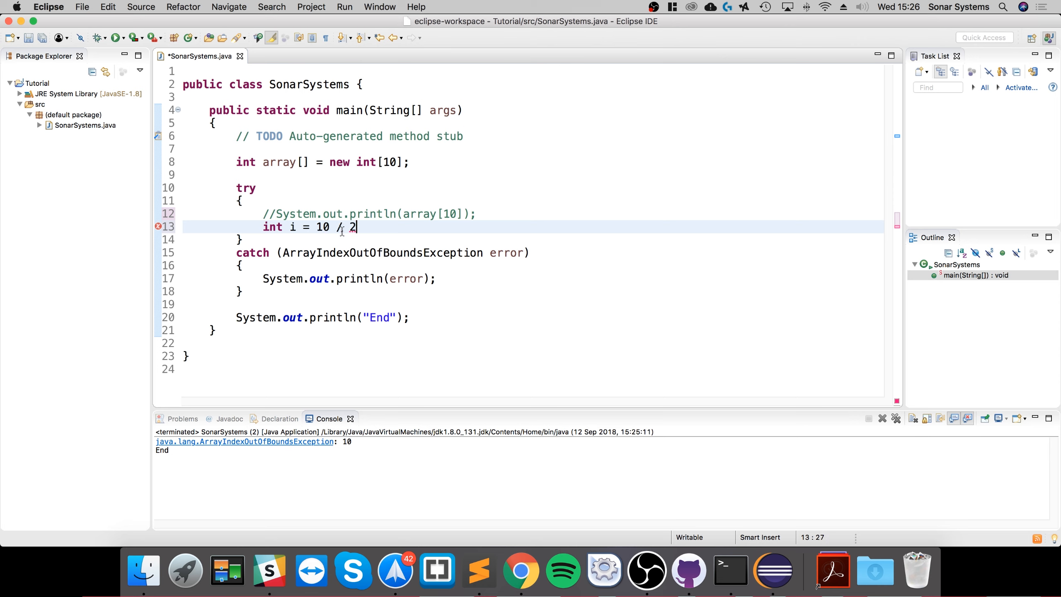
{"action": "type", "text": "0;"}
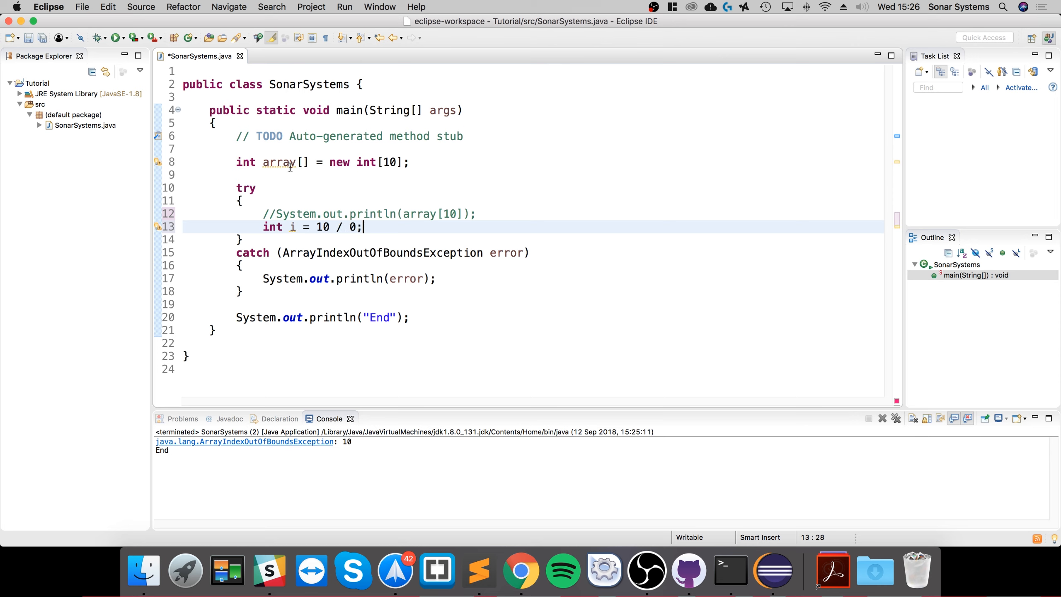
{"action": "double_click", "coordinate": [272, 227]}
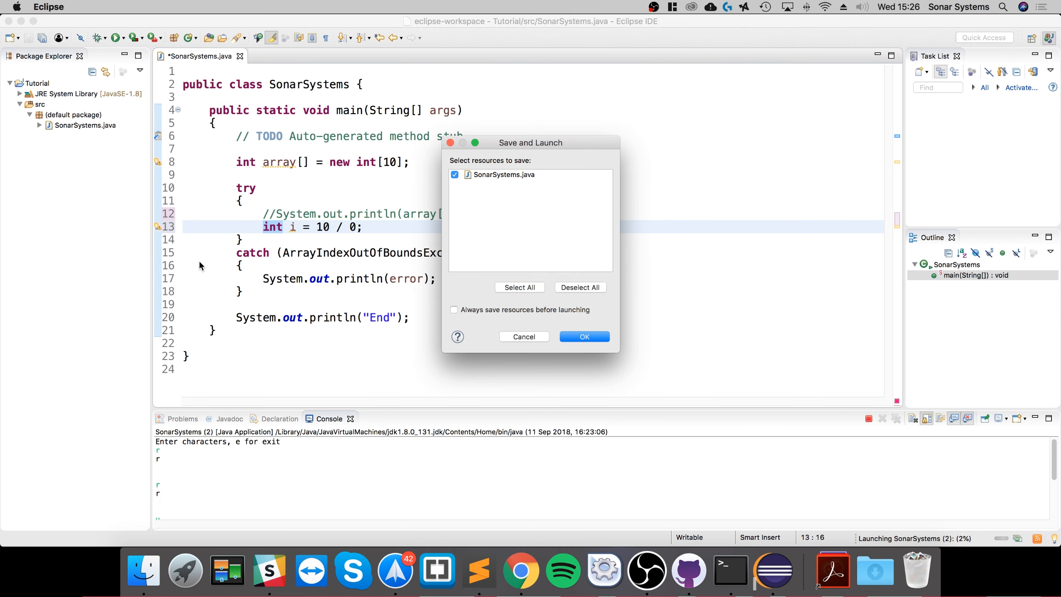
Save and launch so the console reports an uncaught ArithmeticException / by zero at line 13
{"action": "left_click", "coordinate": [584, 337]}
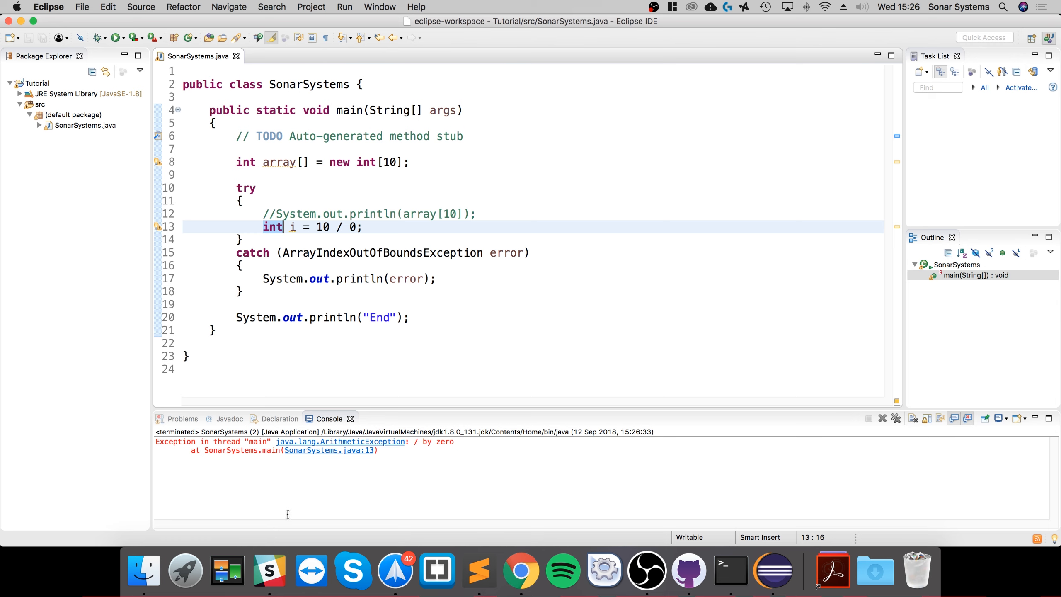
{"action": "mouse_move", "coordinate": [385, 451]}
{"action": "type", "text": "catch"}
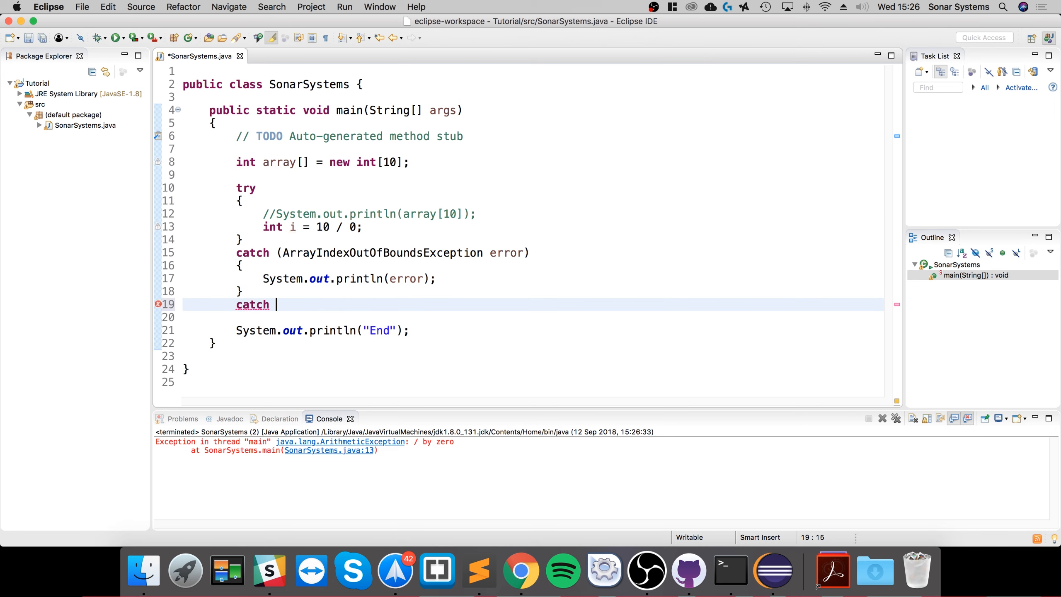
Write the clause header 'catch (ArithmeticException error)' below the first catch block
{"action": "type", "text": "("}
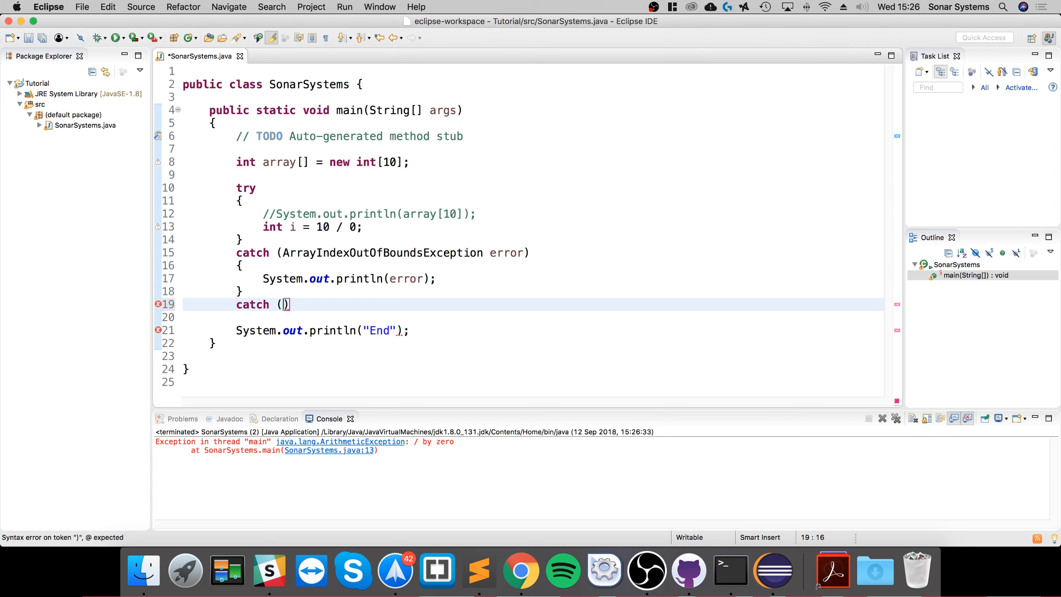
{"action": "type", "text": "ArithmeticException"}
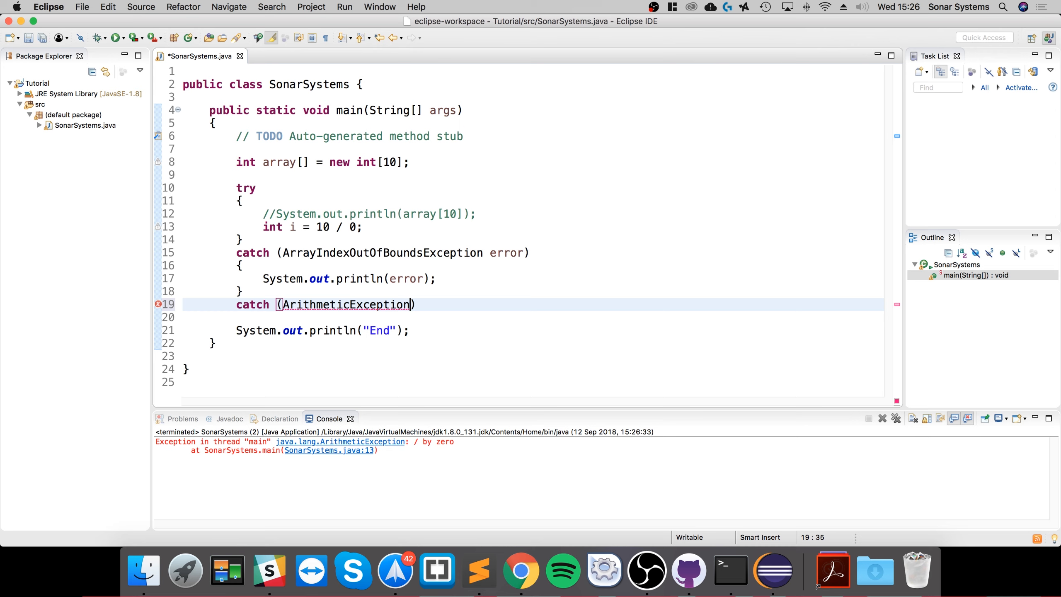
{"action": "key", "text": "Backspace"}
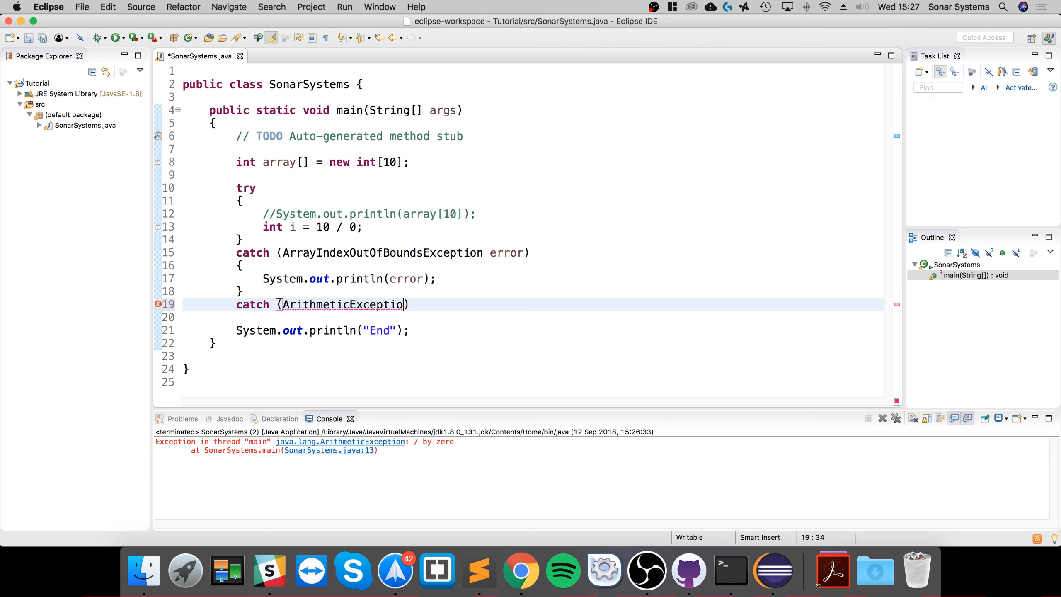
{"action": "key", "text": "Backspace"}
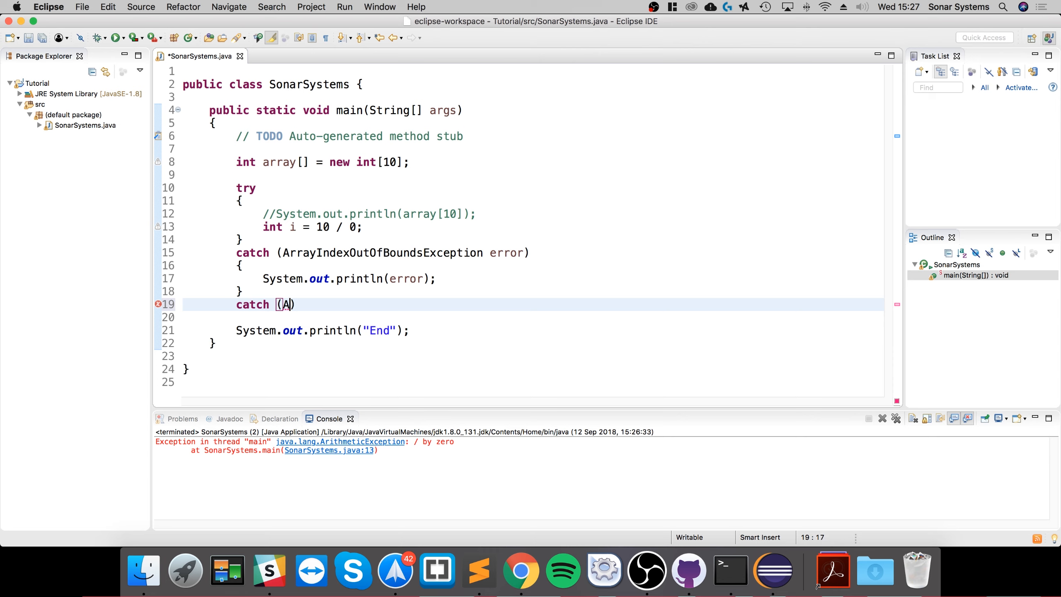
{"action": "type", "text": "r"}
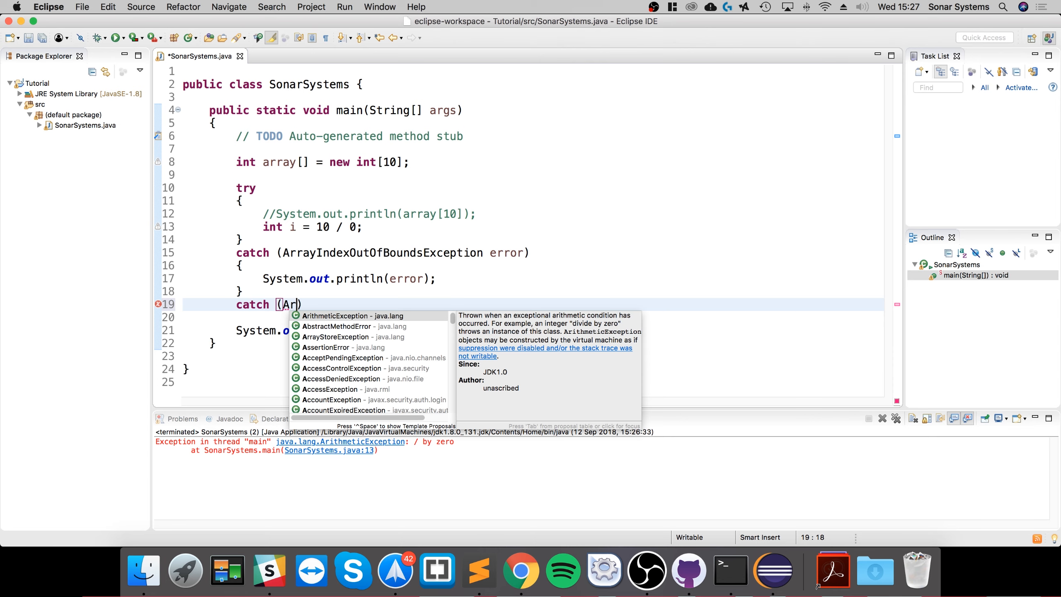
{"action": "type", "text": "ith"}
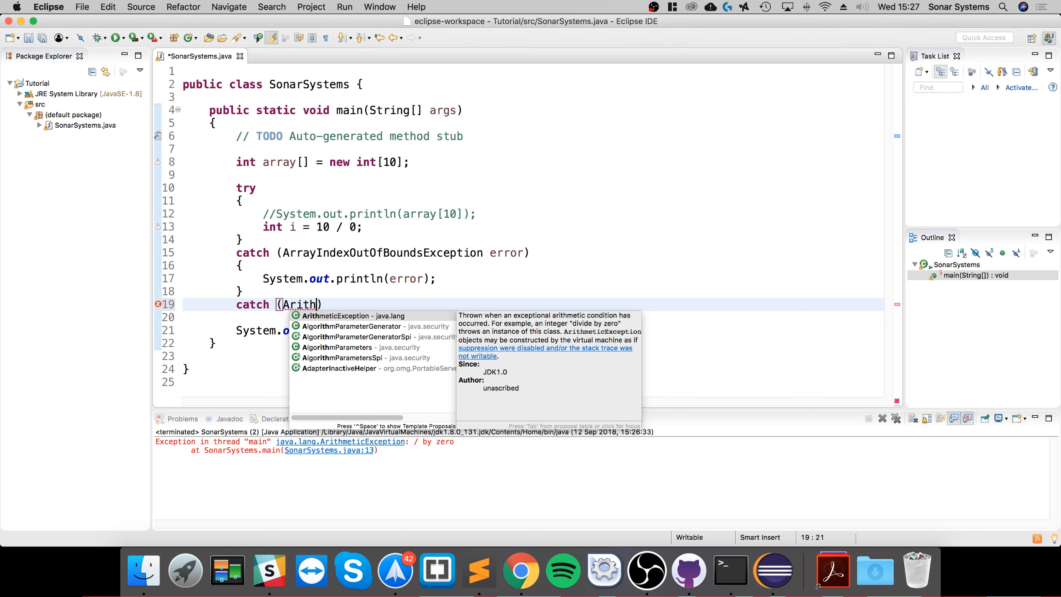
{"action": "type", "text": "me"}
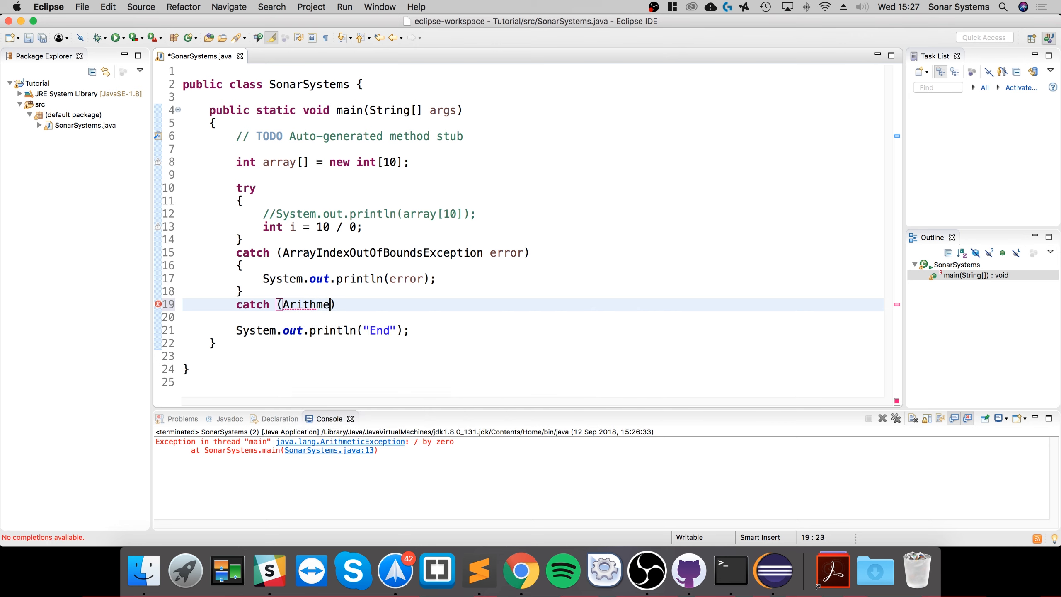
{"action": "type", "text": "ticException error)"}
{"action": "type", "text": "Syste"}
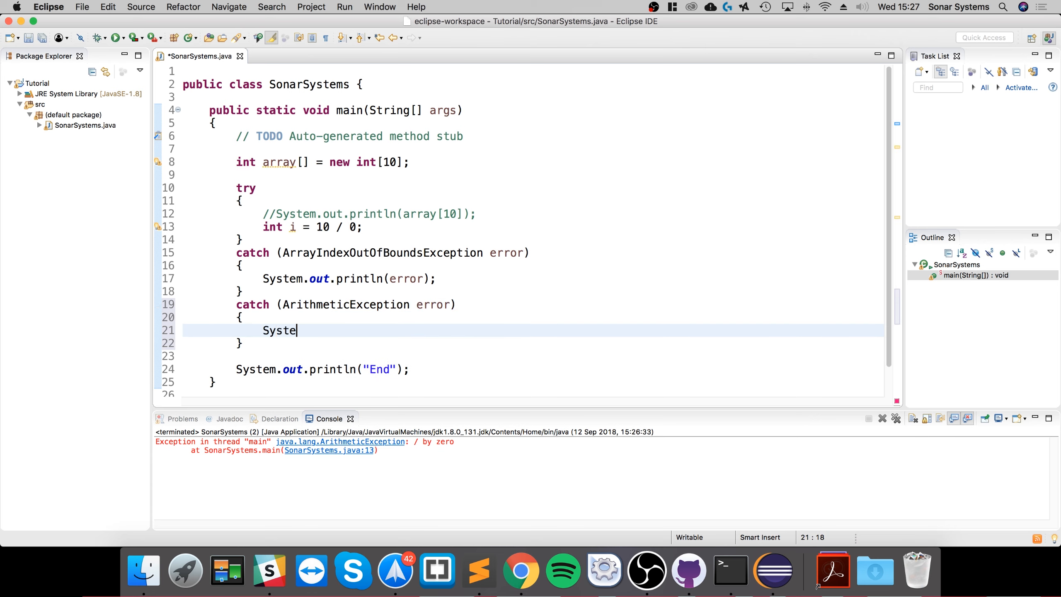
Make the ArithmeticException catch print "Maths Error" before printing the error
{"action": "type", "text": "m.o"}
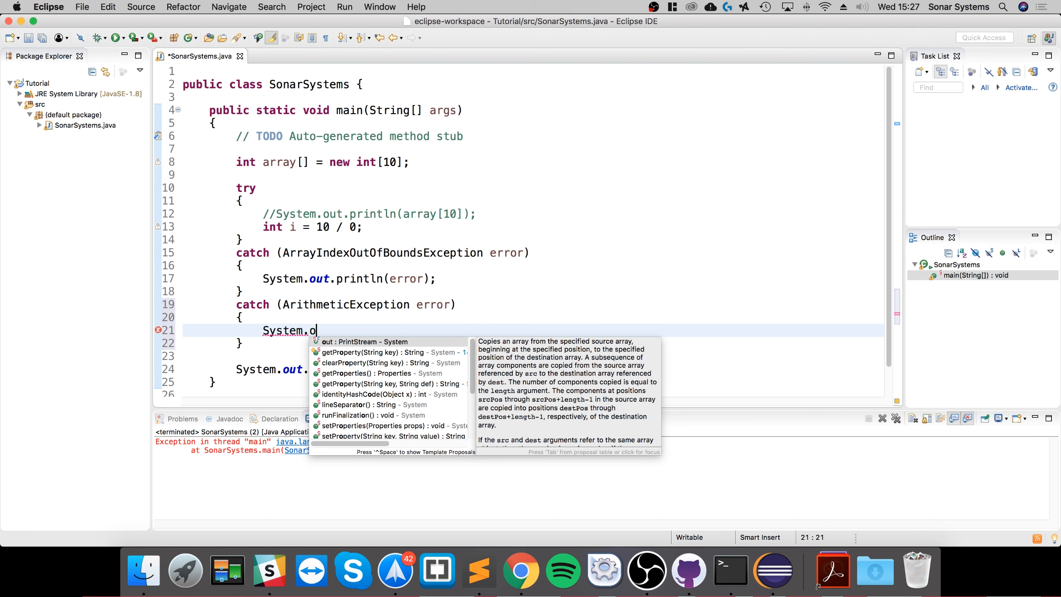
{"action": "type", "text": "ut.println(error);"}
{"action": "type", "text": "Sy"}
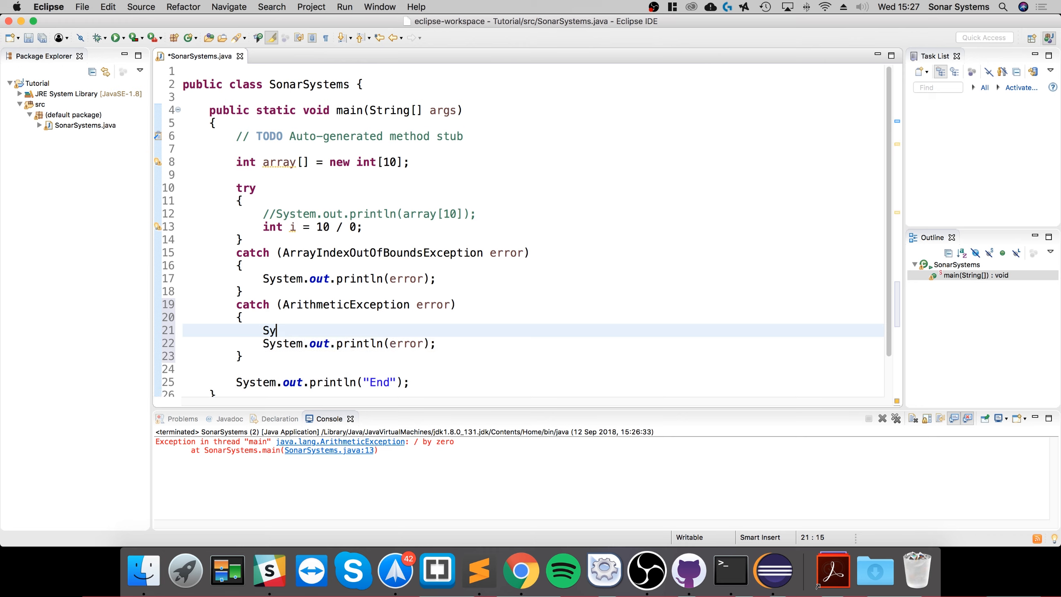
{"action": "type", "text": "stem.out.println();"}
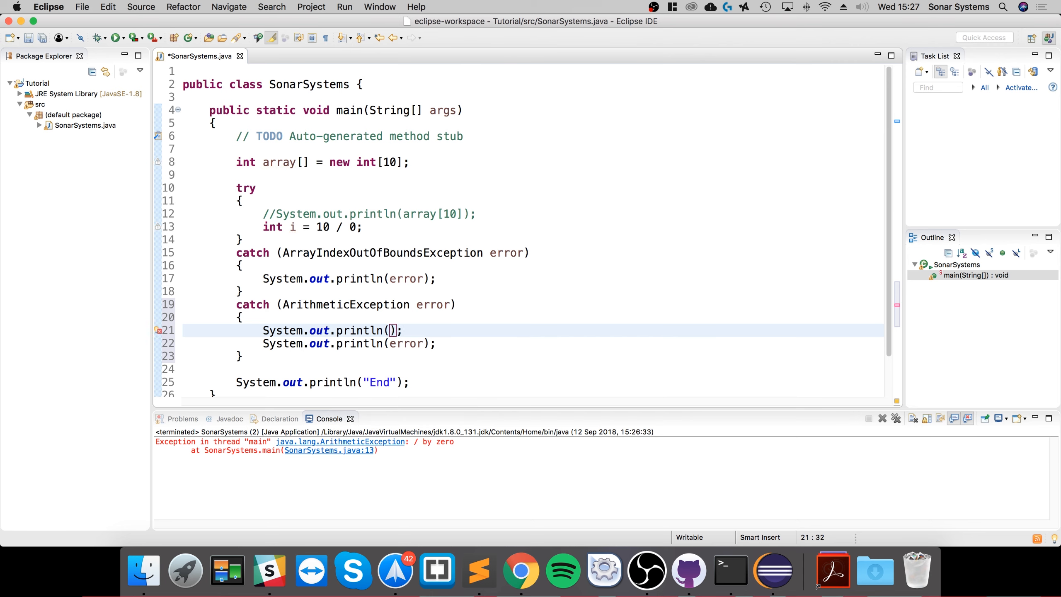
{"action": "type", "text": "\""}
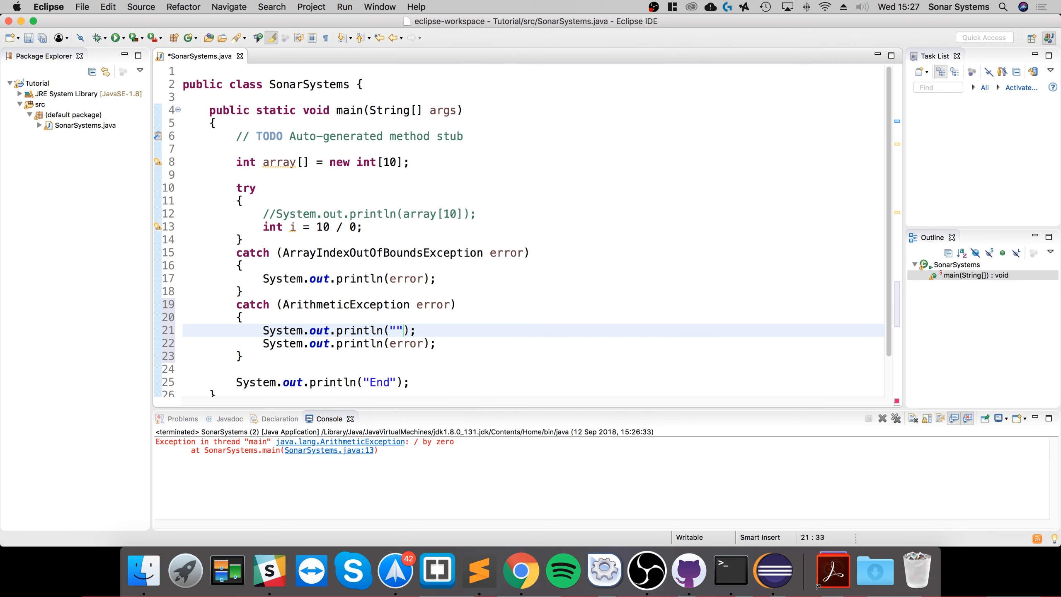
{"action": "type", "text": "Maths Error"}
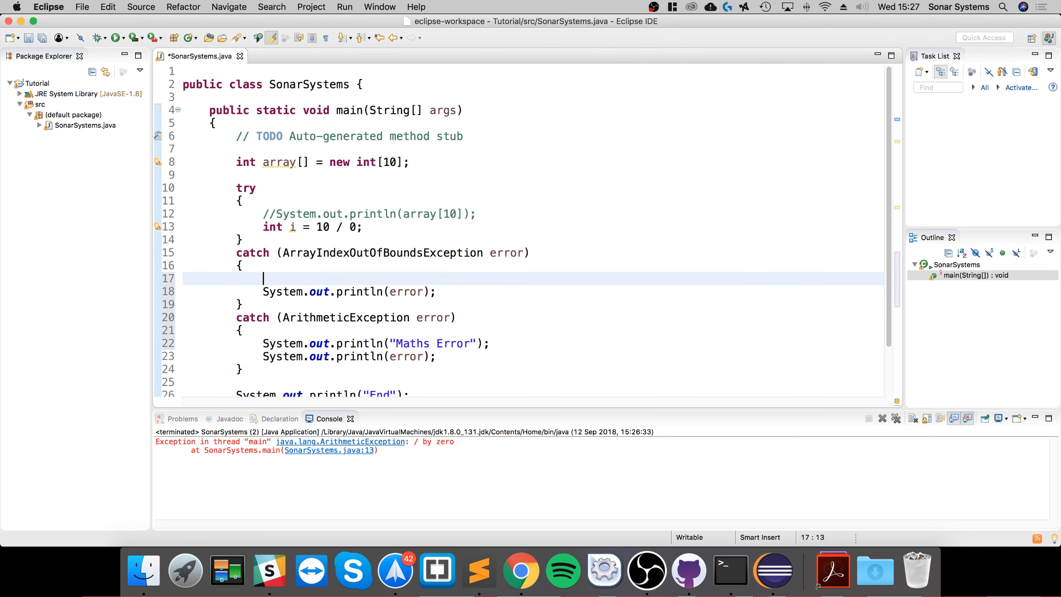
Make the ArrayIndexOutOfBounds catch print "Array Index Error" before the error
{"action": "type", "text": "System.out.println(\"\");"}
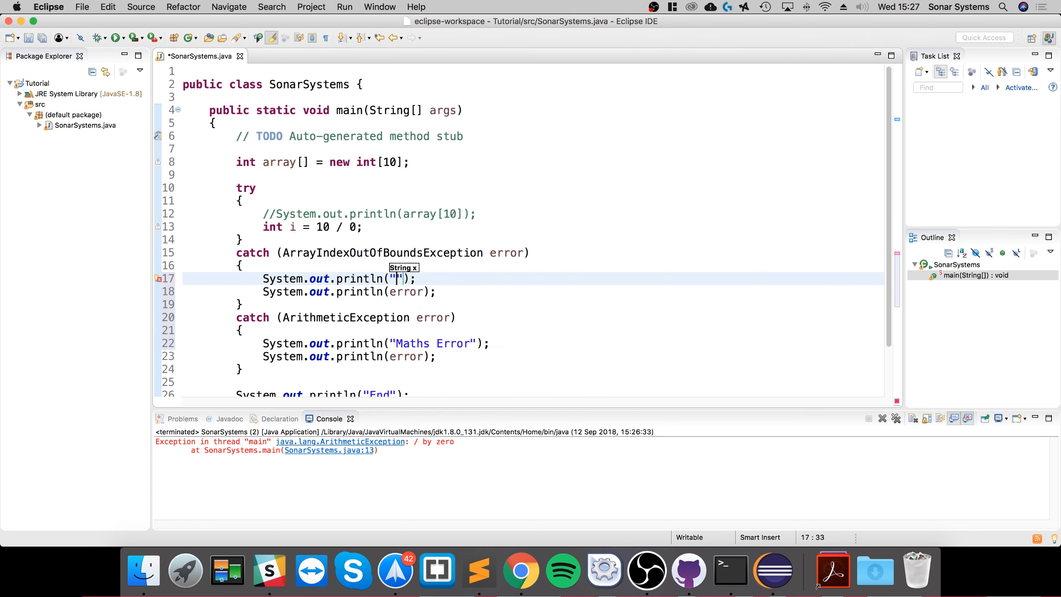
{"action": "type", "text": "Array"}
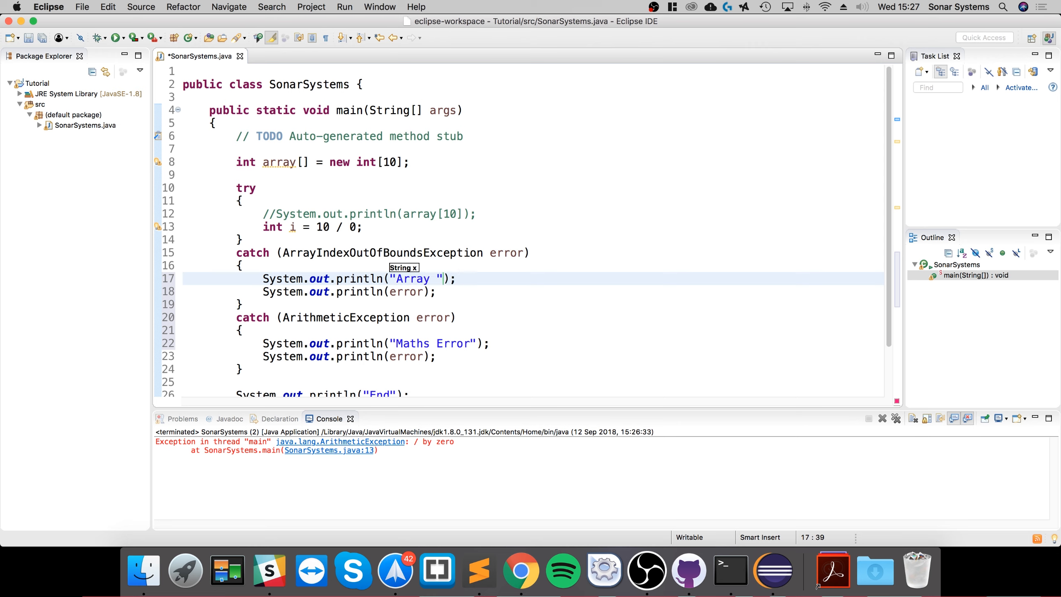
{"action": "type", "text": "Index Error"}
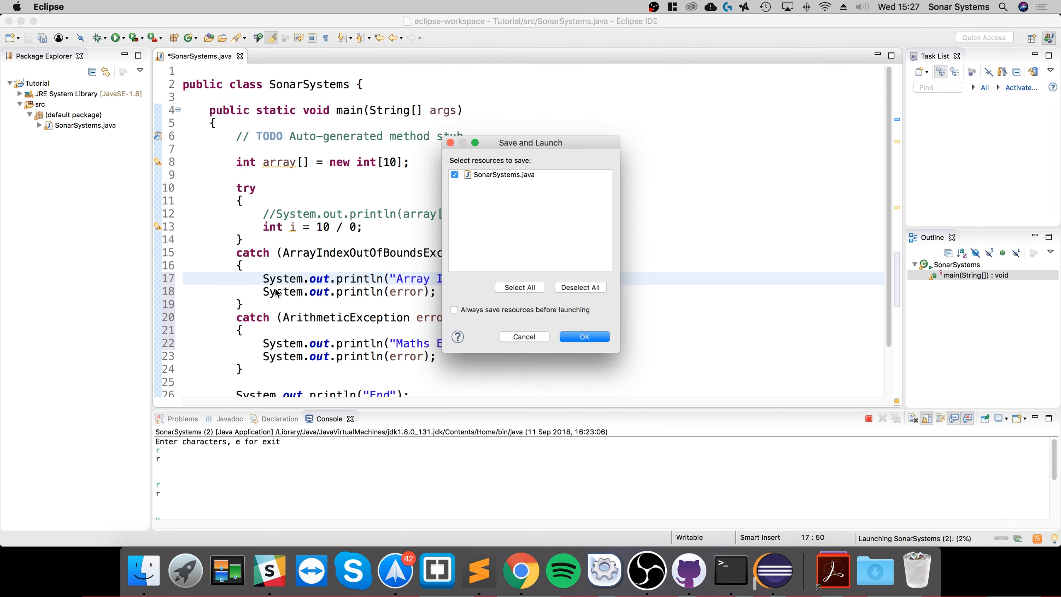
Save and launch; console shows Maths Error, / by zero exception, then End
{"action": "left_click", "coordinate": [584, 337]}
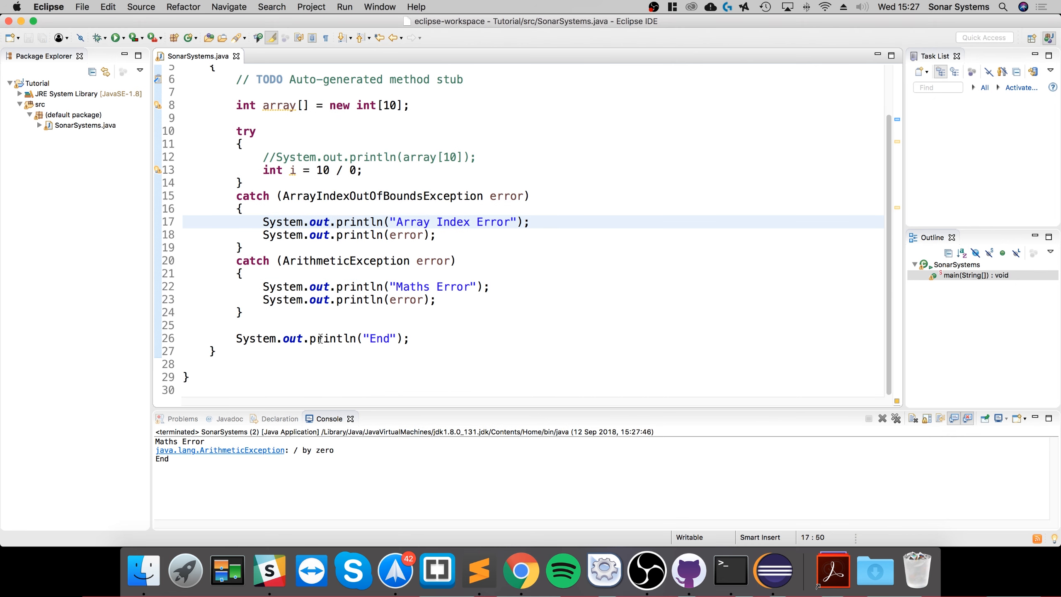
{"action": "left_click", "coordinate": [479, 287]}
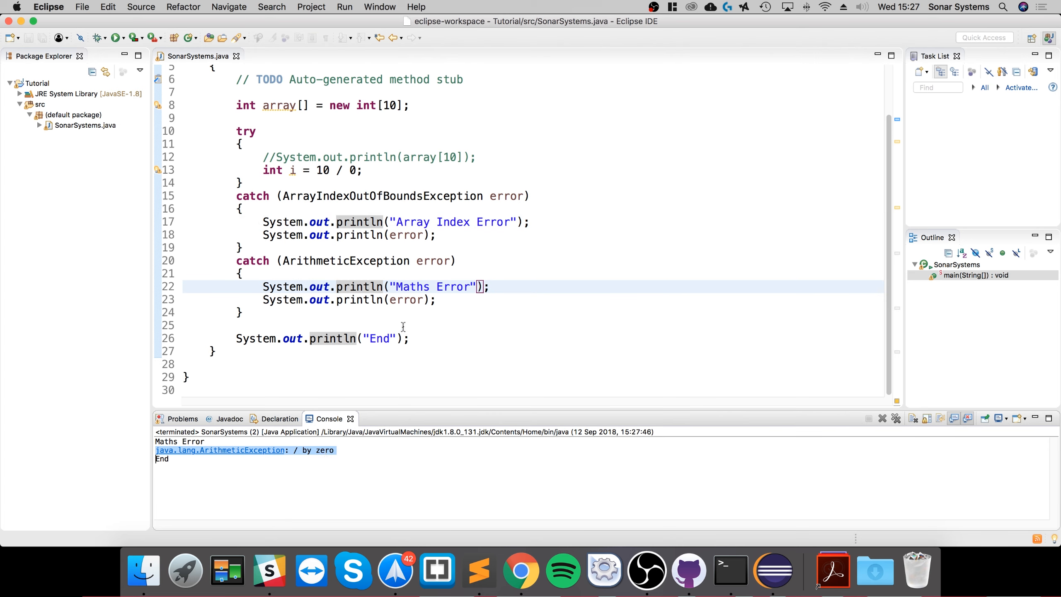
{"action": "double_click", "coordinate": [433, 261]}
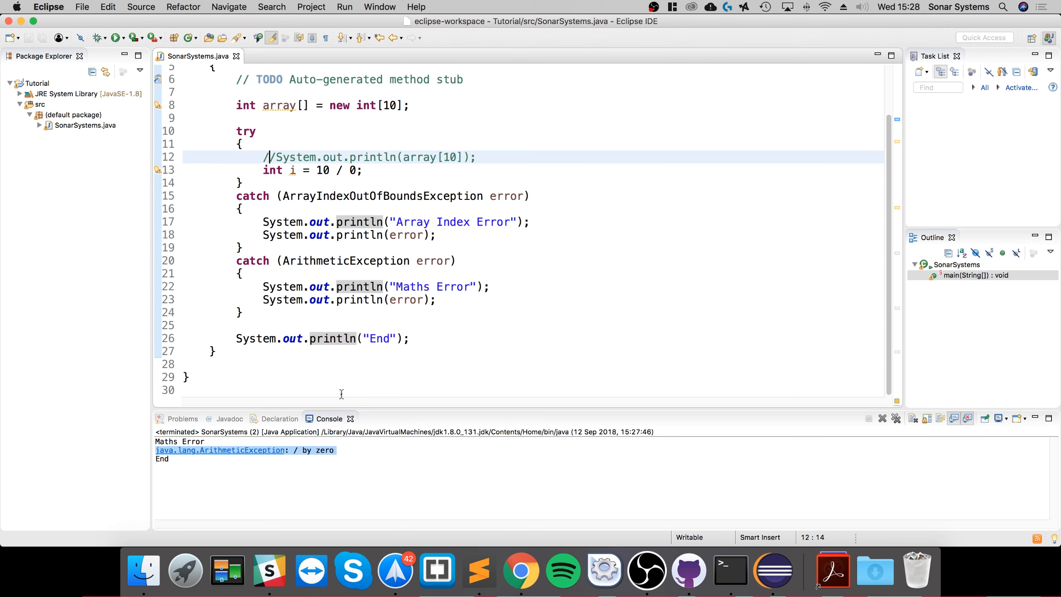
Rerun with the array access uncommented; console shows Array Index Error, ArrayIndexOutOfBoundsException: 10, End
{"action": "left_click", "coordinate": [117, 36]}
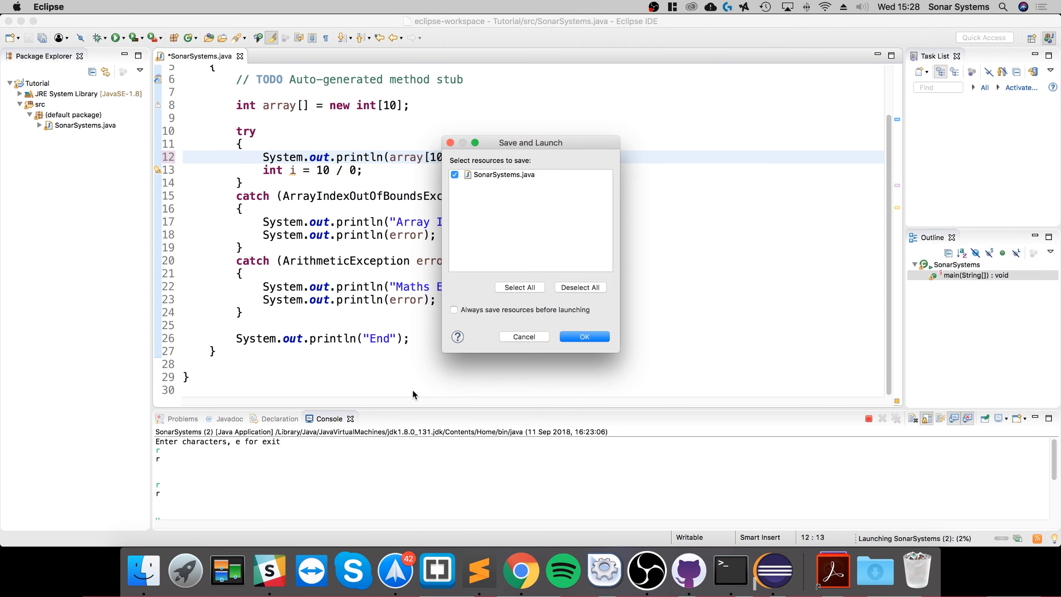
{"action": "left_click", "coordinate": [583, 336]}
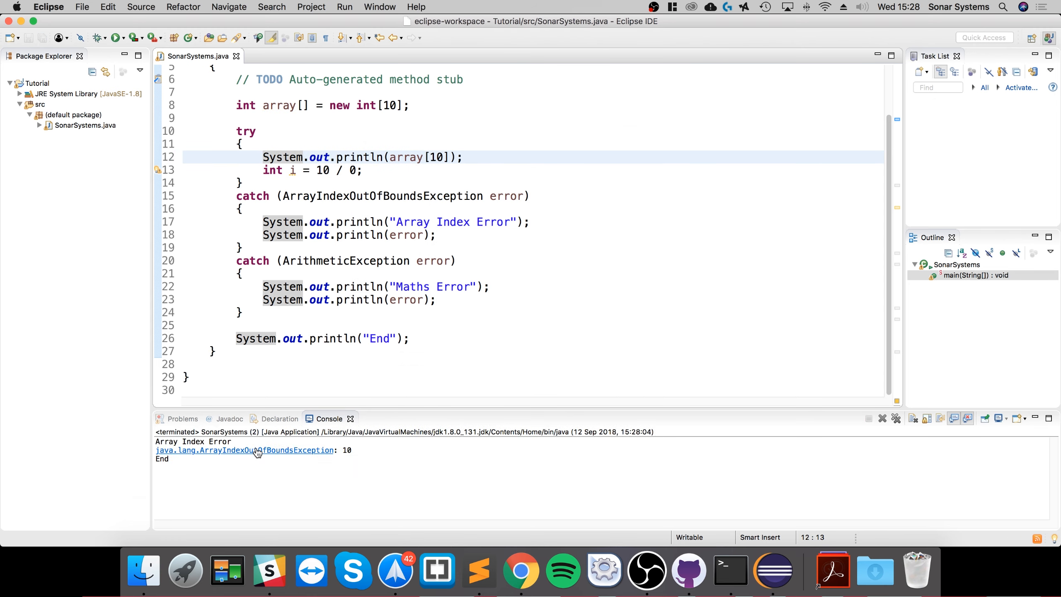
{"action": "mouse_move", "coordinate": [298, 455]}
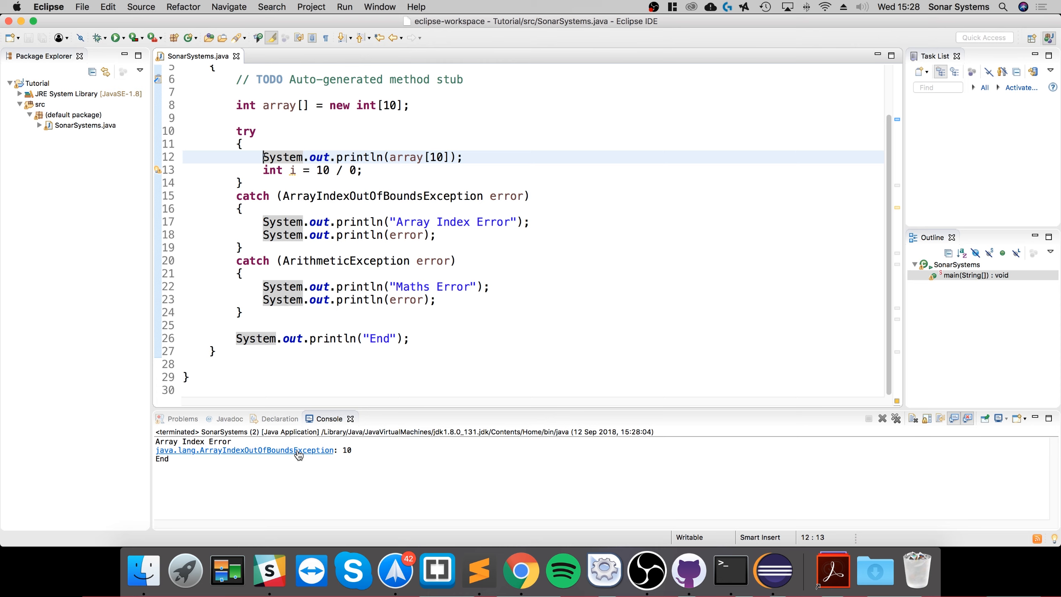
{"action": "mouse_move", "coordinate": [422, 158]}
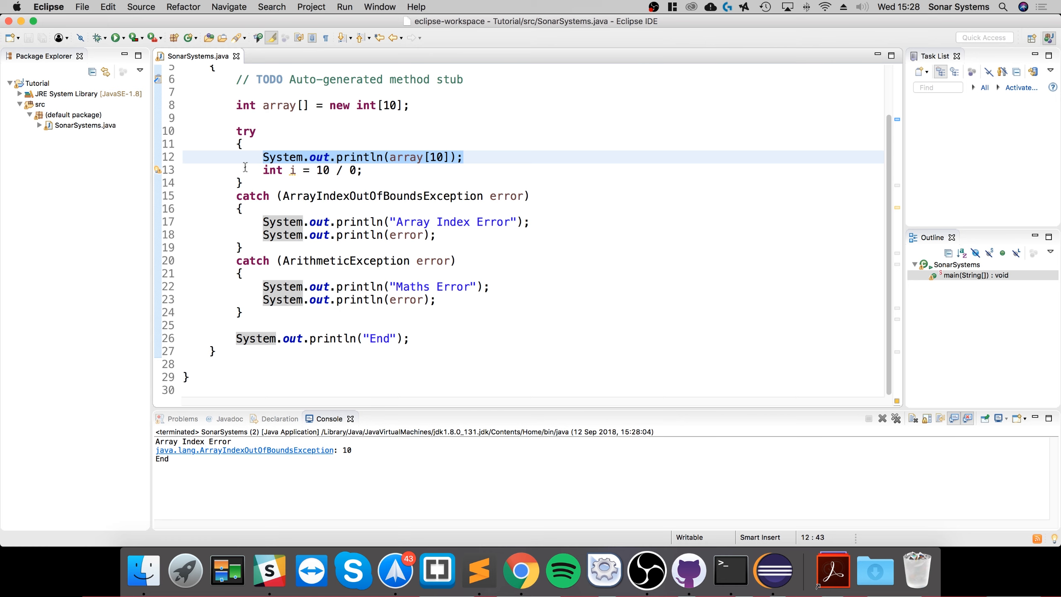
{"action": "mouse_move", "coordinate": [274, 157]}
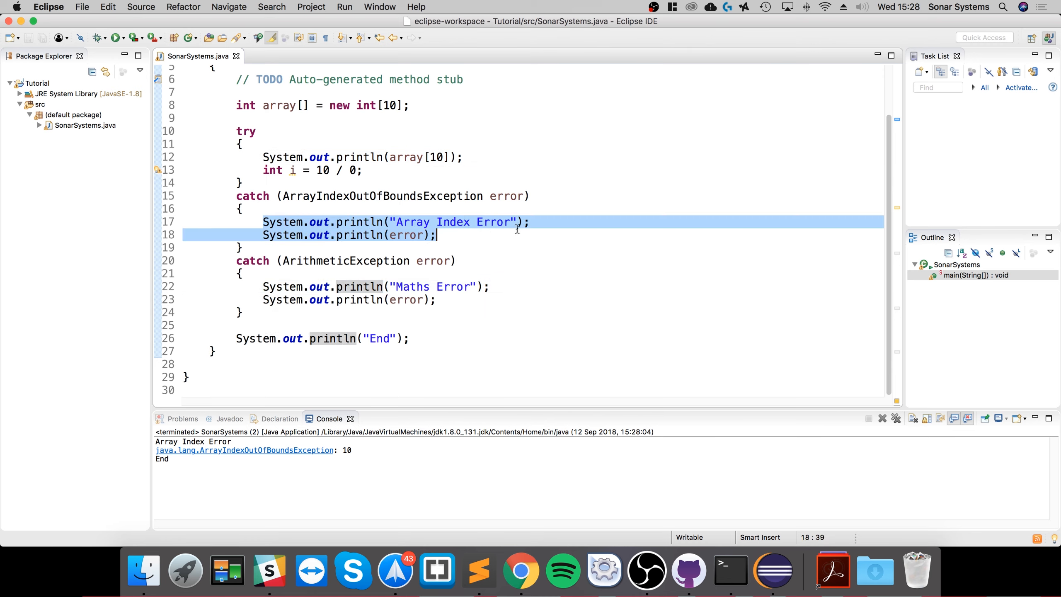
{"action": "left_click", "coordinate": [468, 287]}
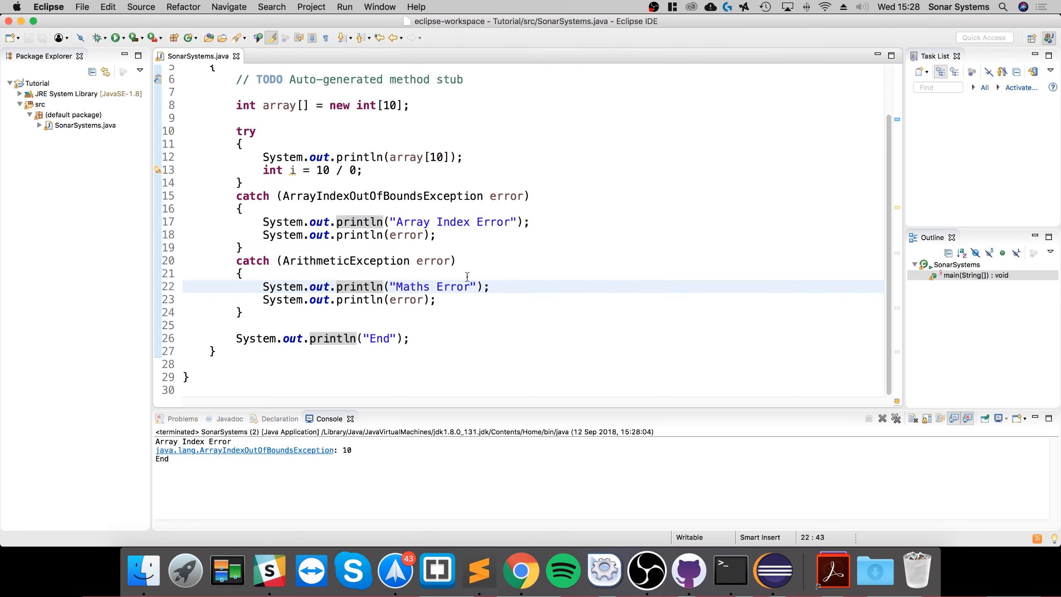